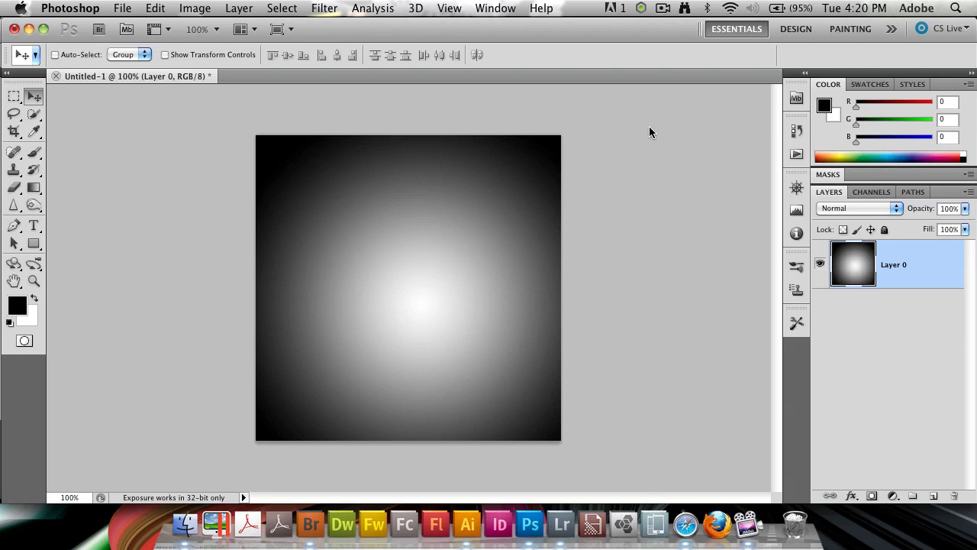
mouse_move(364, 269)
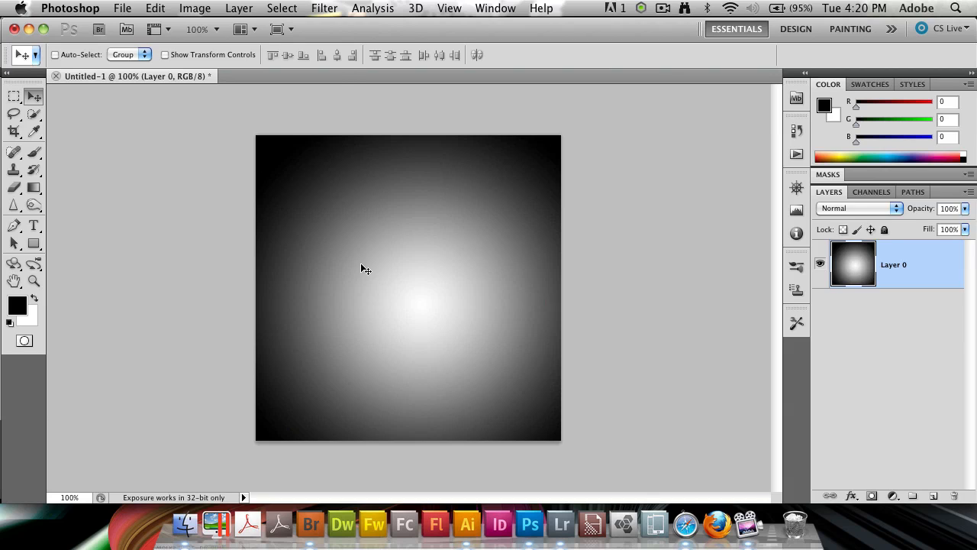
mouse_move(372, 281)
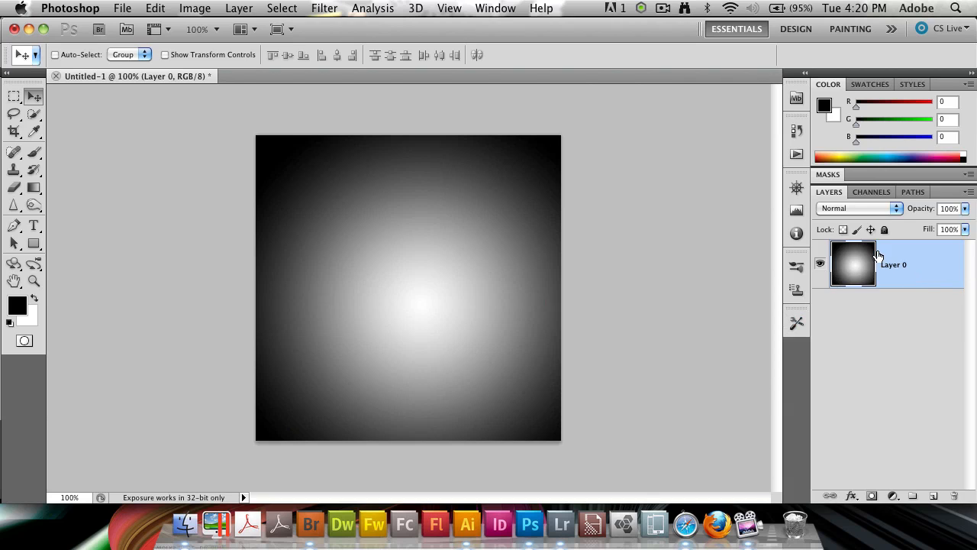
mouse_move(895, 286)
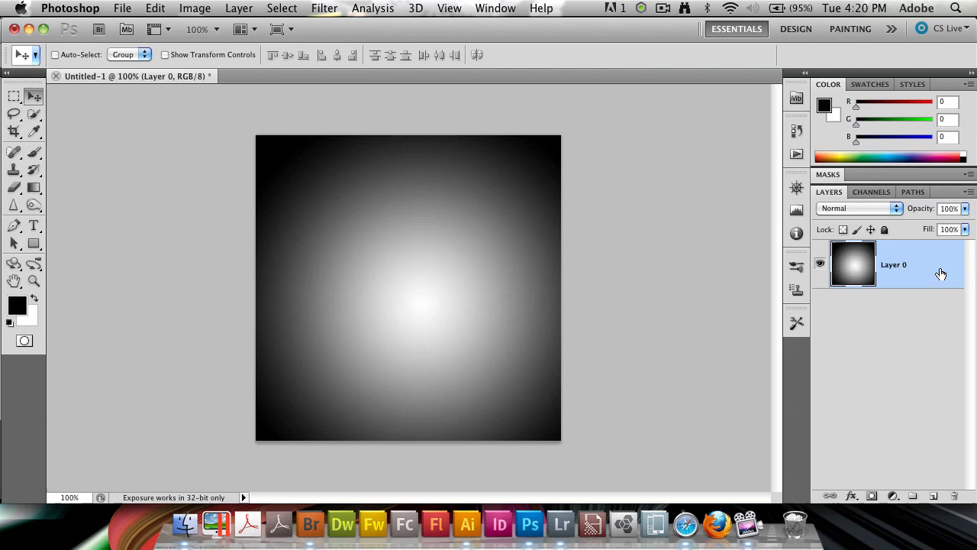
mouse_move(932, 278)
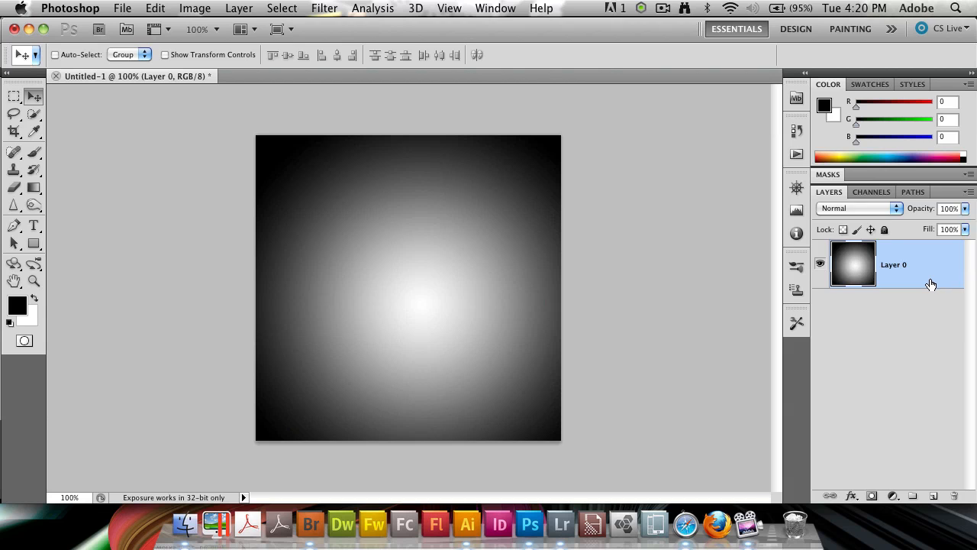
mouse_move(932, 267)
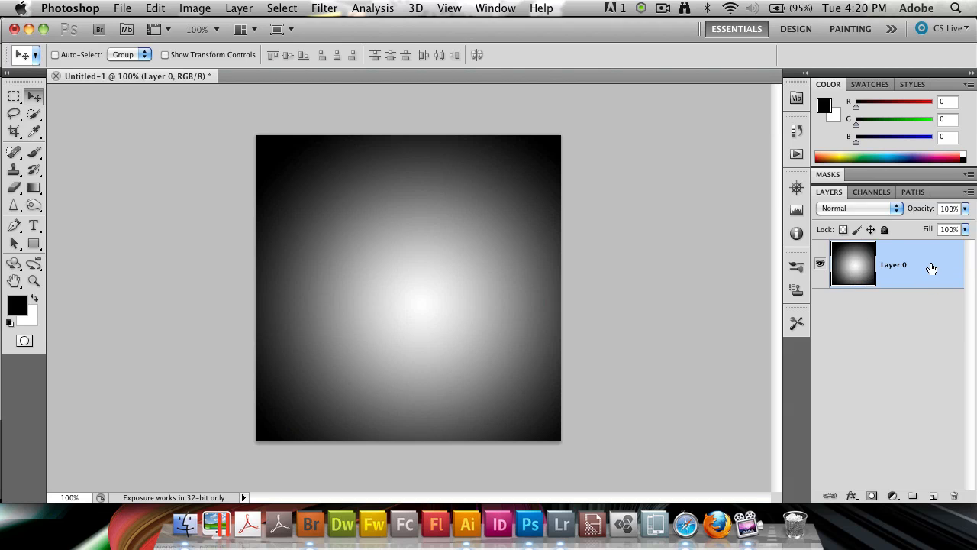
Bring up Layer 0's Blending Options with Blend If kept on Gray, sliders spanning 0–255.
double_click(894, 264)
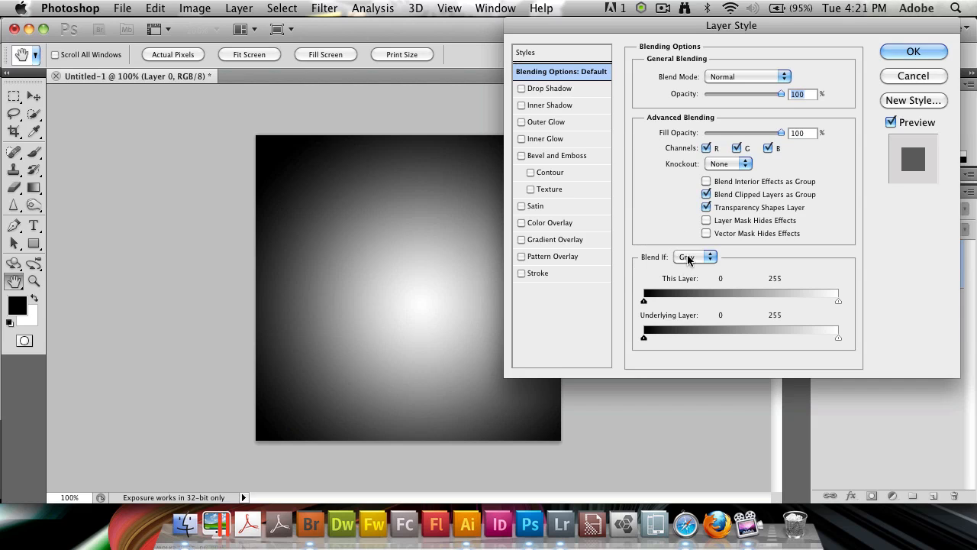
click(693, 257)
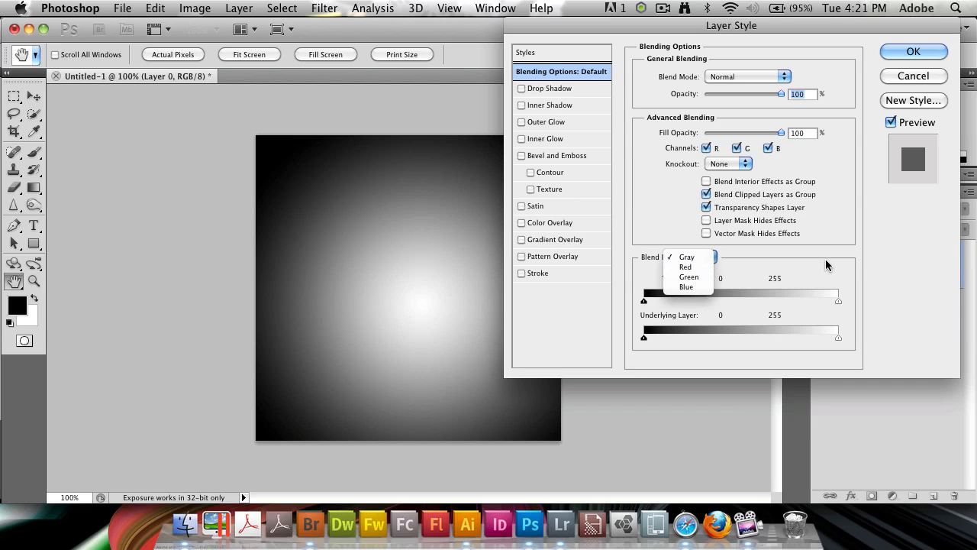
click(687, 256)
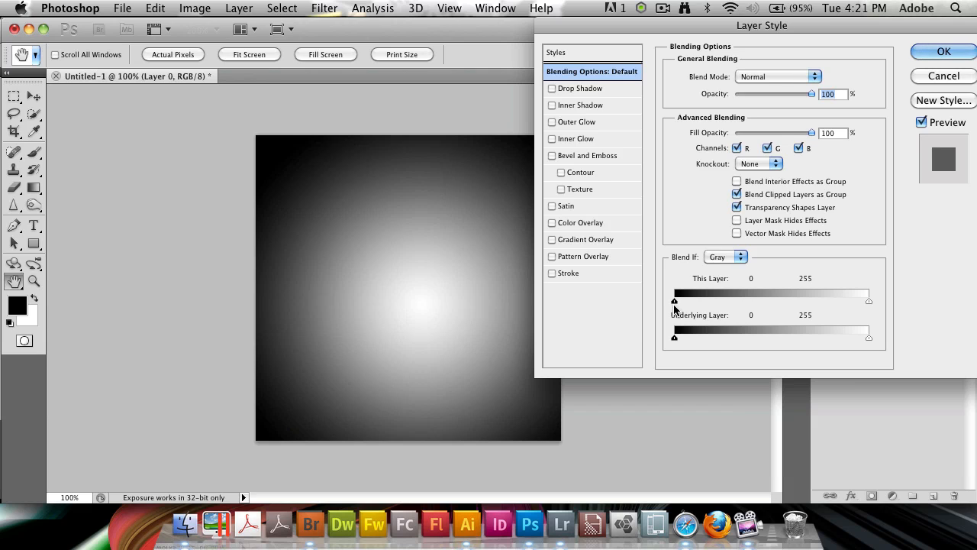
drag(675, 302, 678, 303)
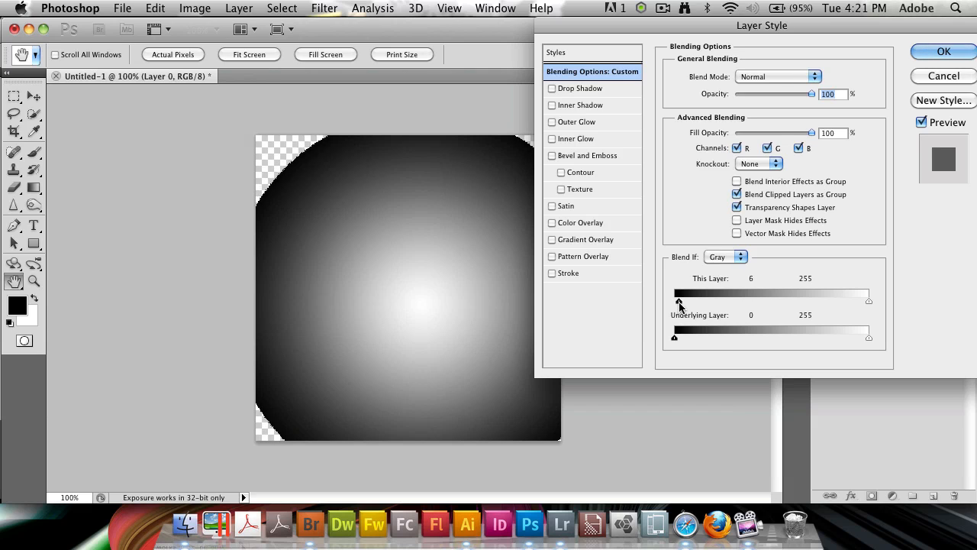
drag(678, 300, 675, 299)
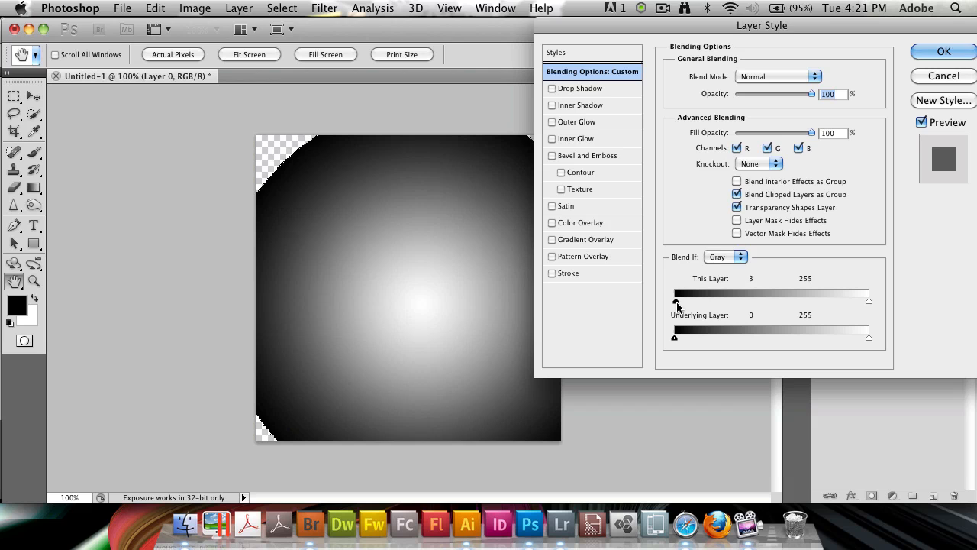
drag(675, 302, 700, 302)
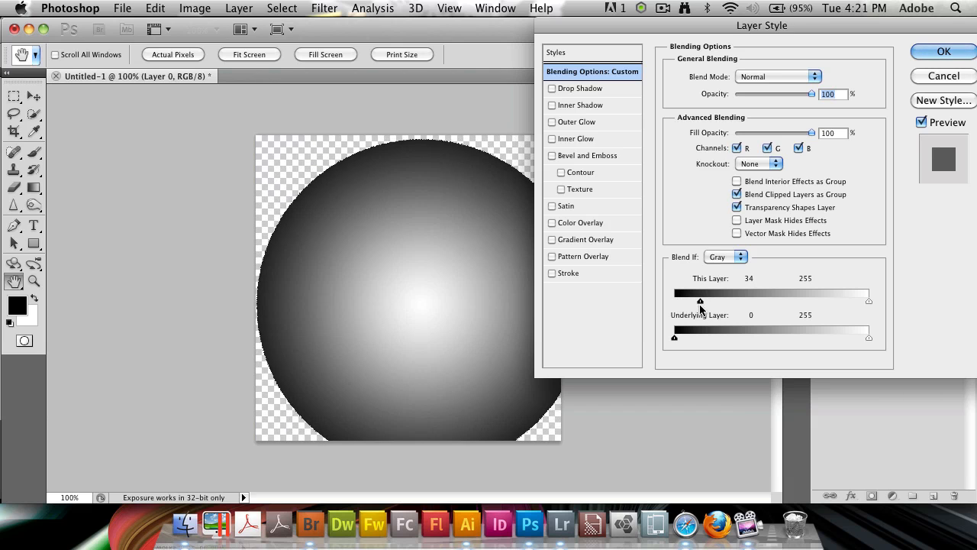
drag(699, 299, 753, 300)
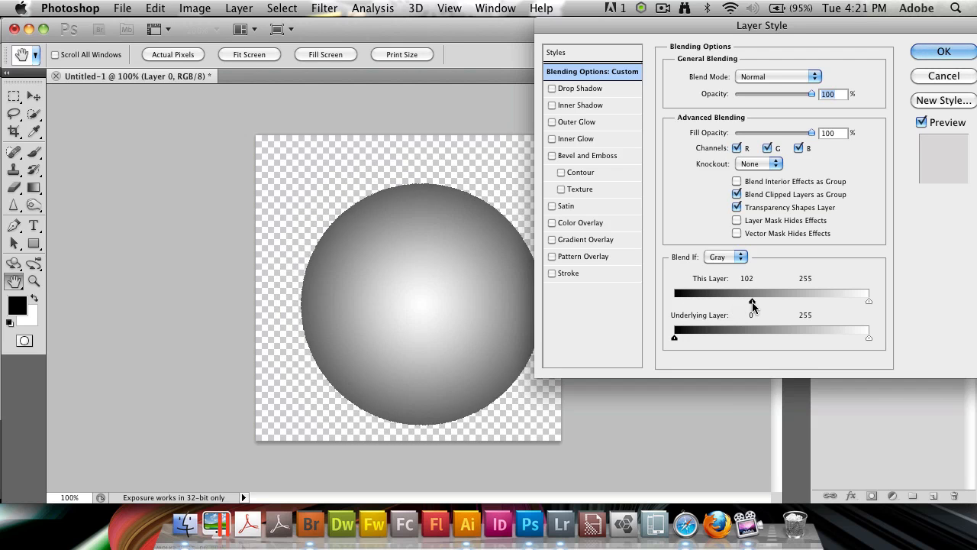
drag(754, 299, 856, 299)
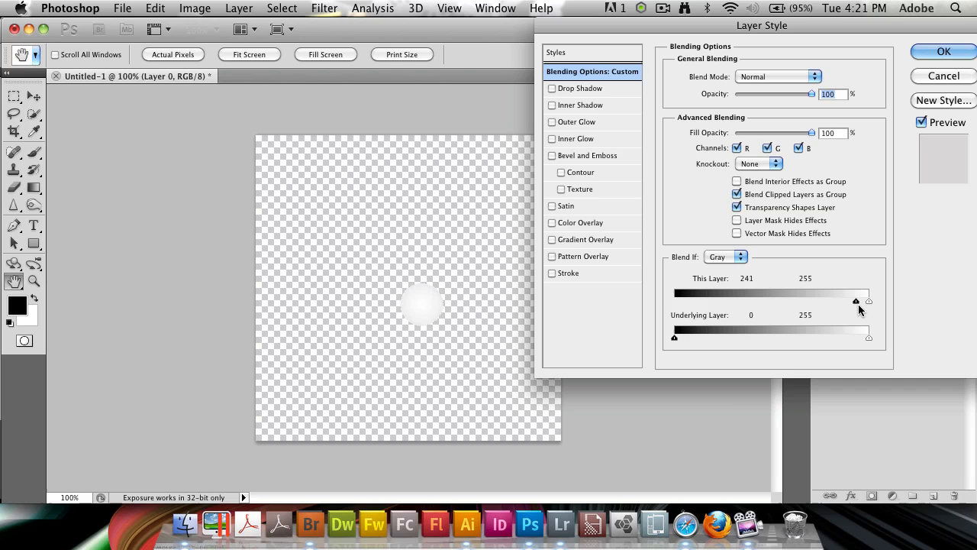
drag(855, 300, 832, 299)
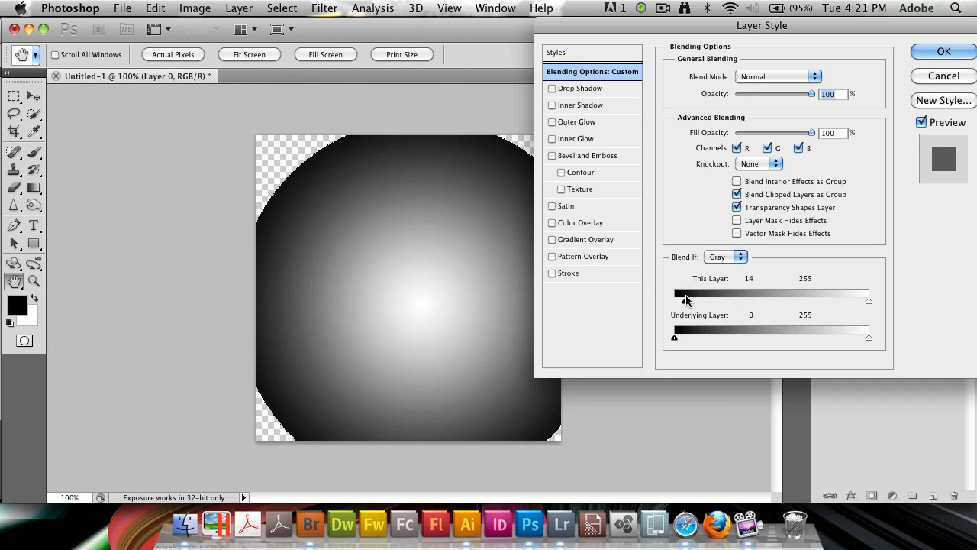
drag(684, 298, 702, 298)
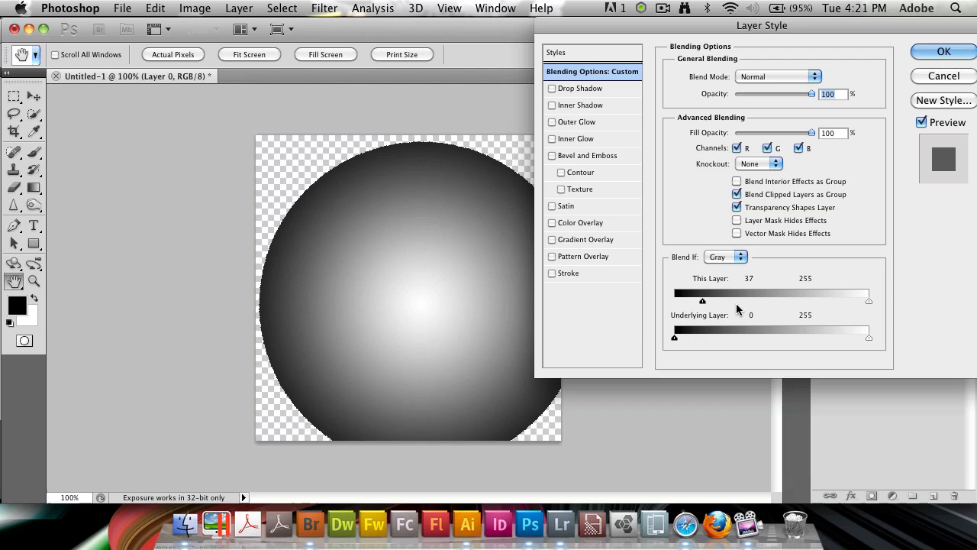
drag(702, 300, 685, 300)
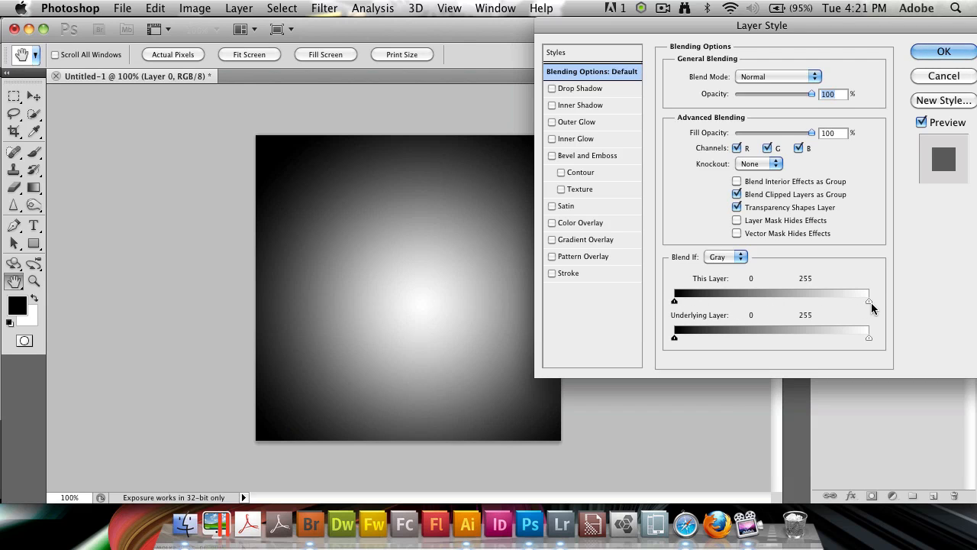
drag(868, 299, 856, 299)
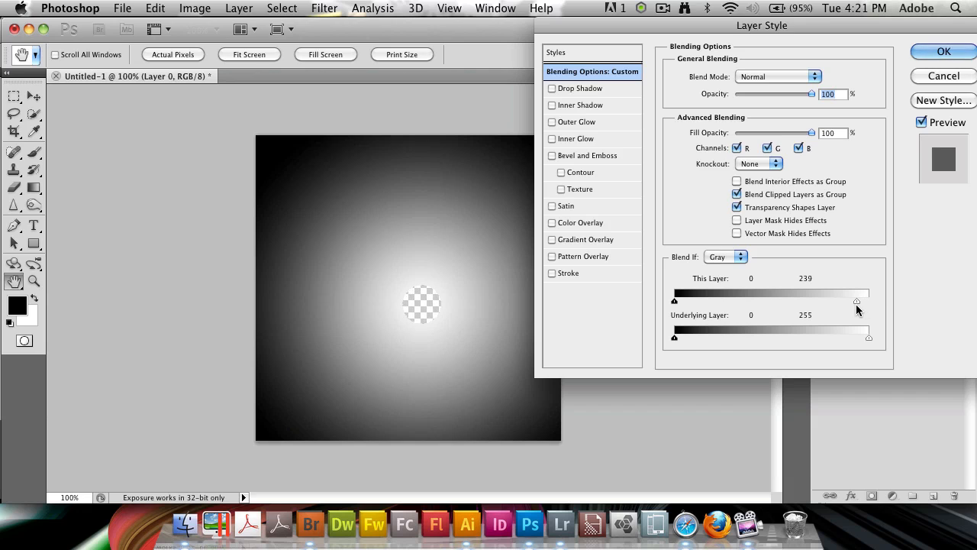
drag(857, 301, 828, 293)
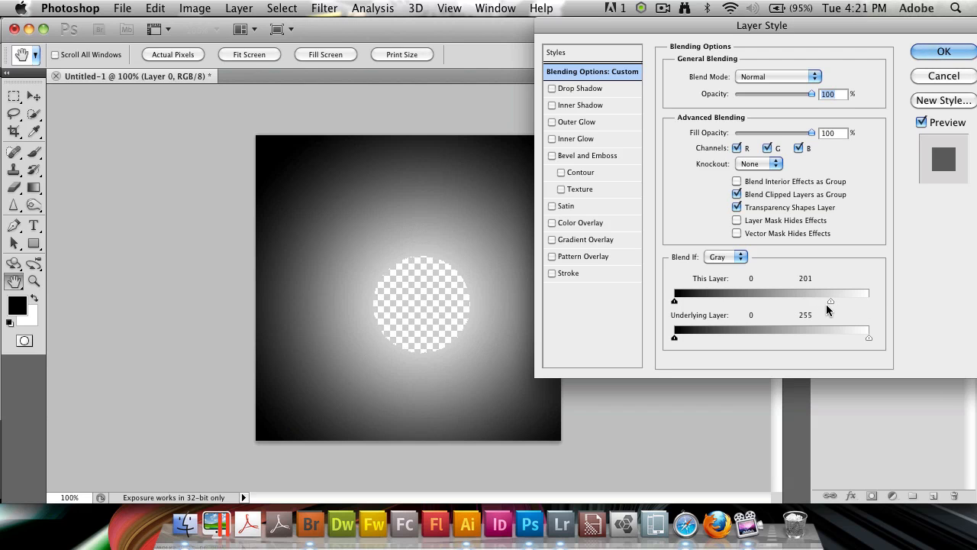
drag(831, 299, 730, 300)
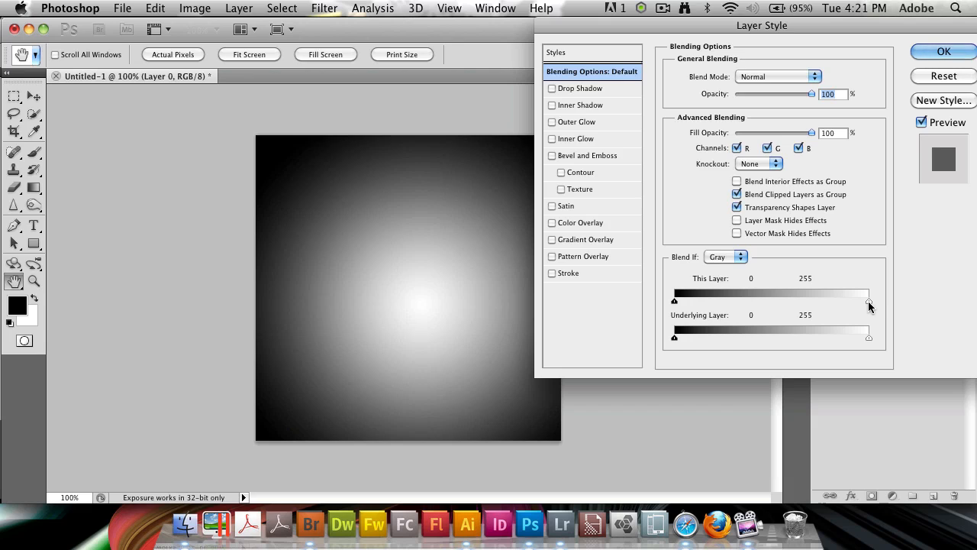
Split the This Layer white slider and settle its halves at 141 and 255 for a feathered centre hole.
drag(868, 299, 861, 299)
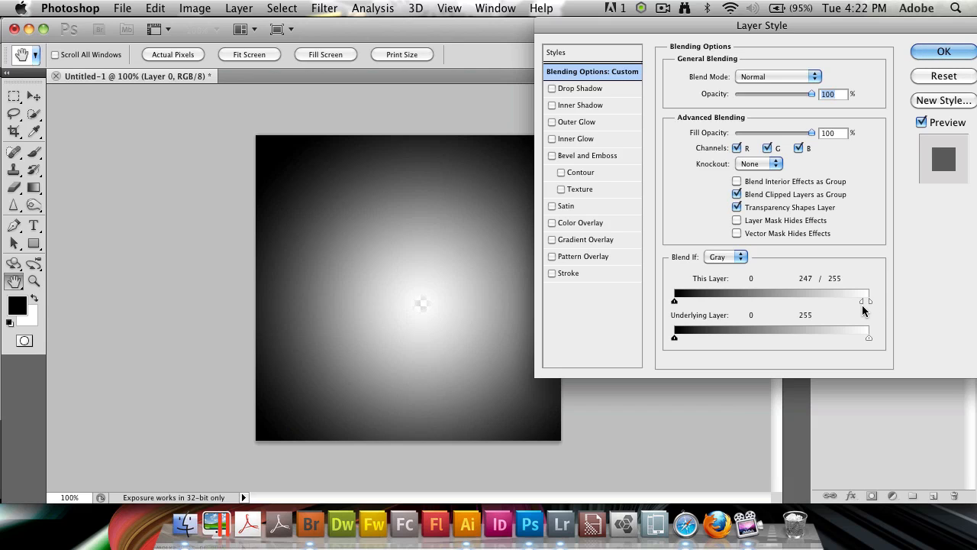
mouse_move(876, 309)
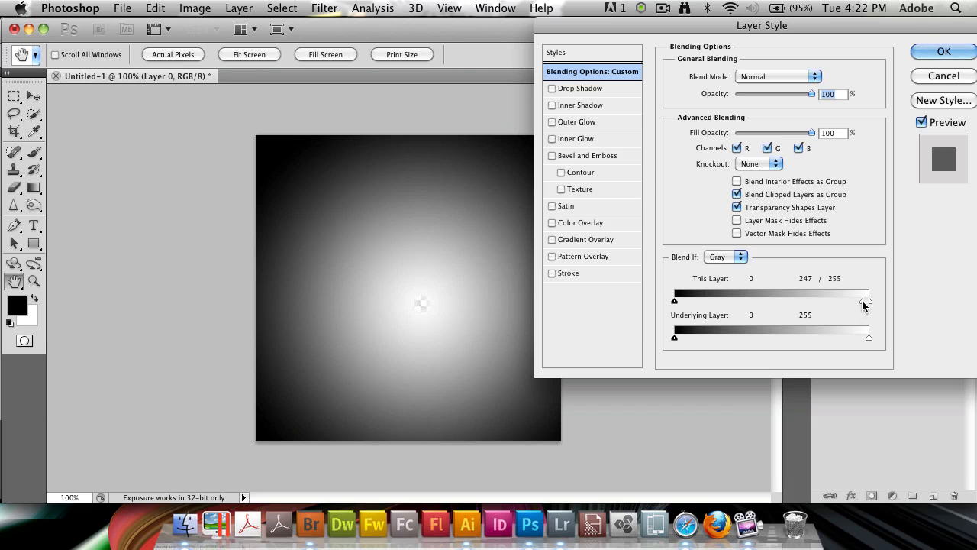
drag(868, 301, 854, 301)
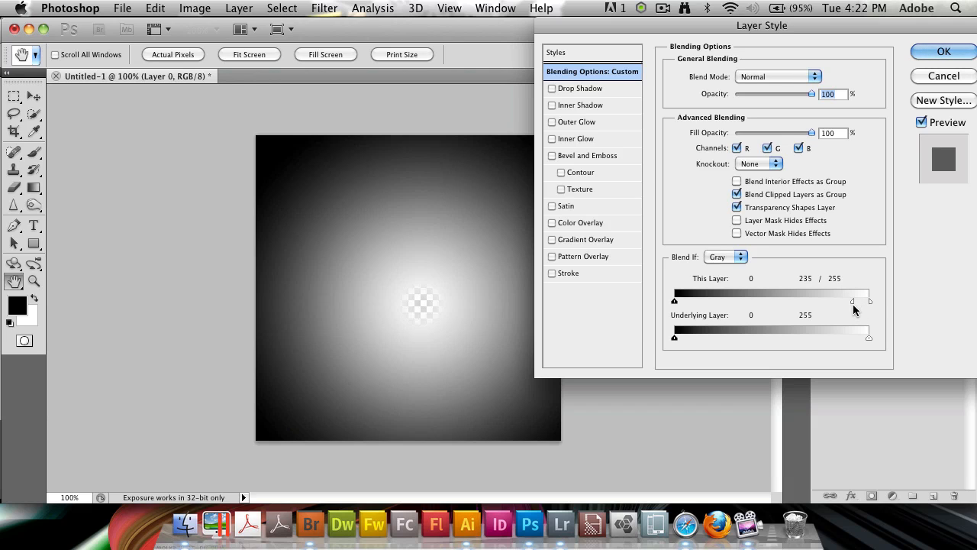
drag(852, 300, 785, 299)
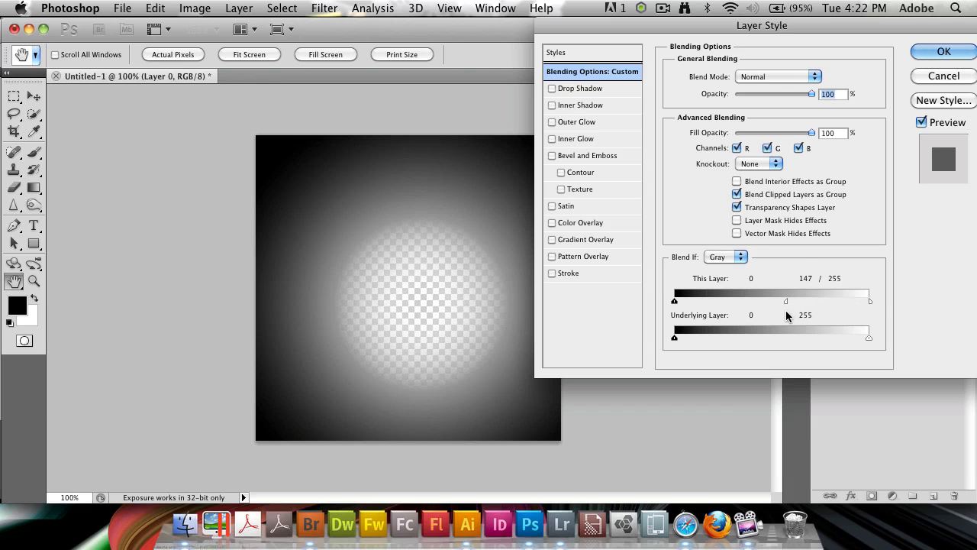
drag(784, 299, 760, 299)
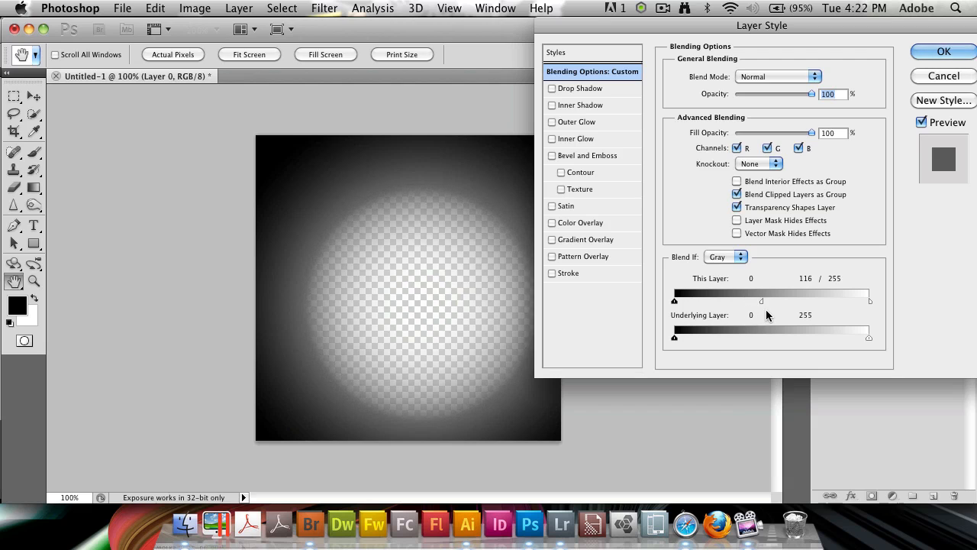
drag(761, 299, 780, 299)
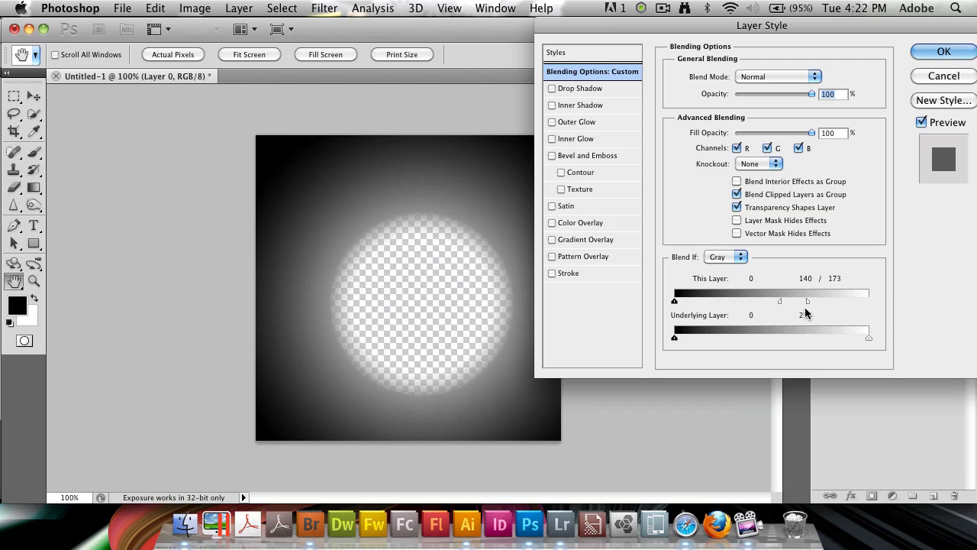
drag(806, 299, 786, 299)
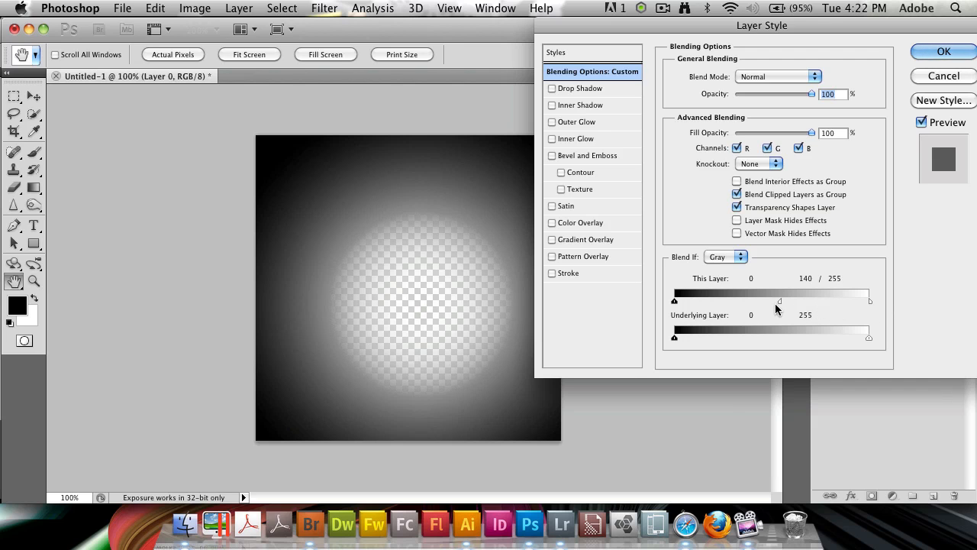
drag(779, 299, 755, 299)
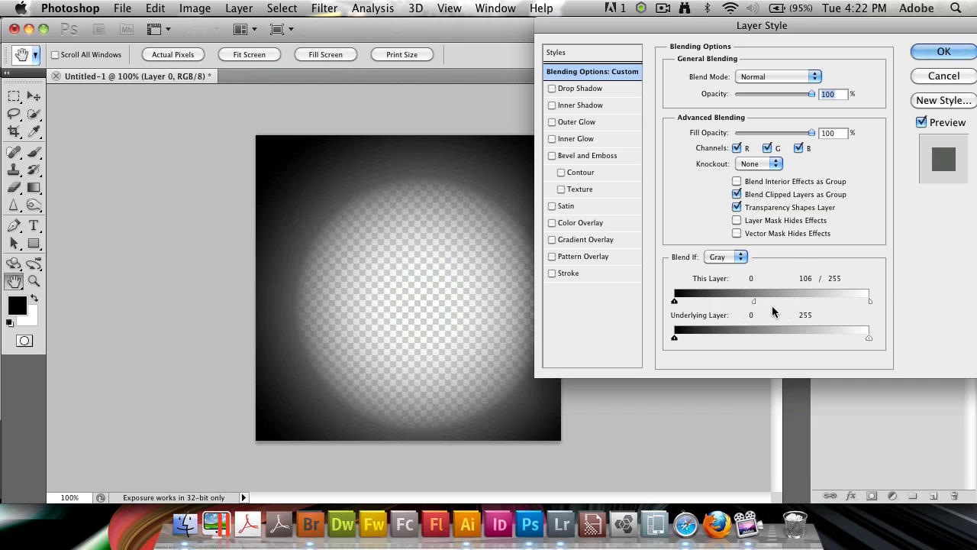
drag(754, 299, 781, 299)
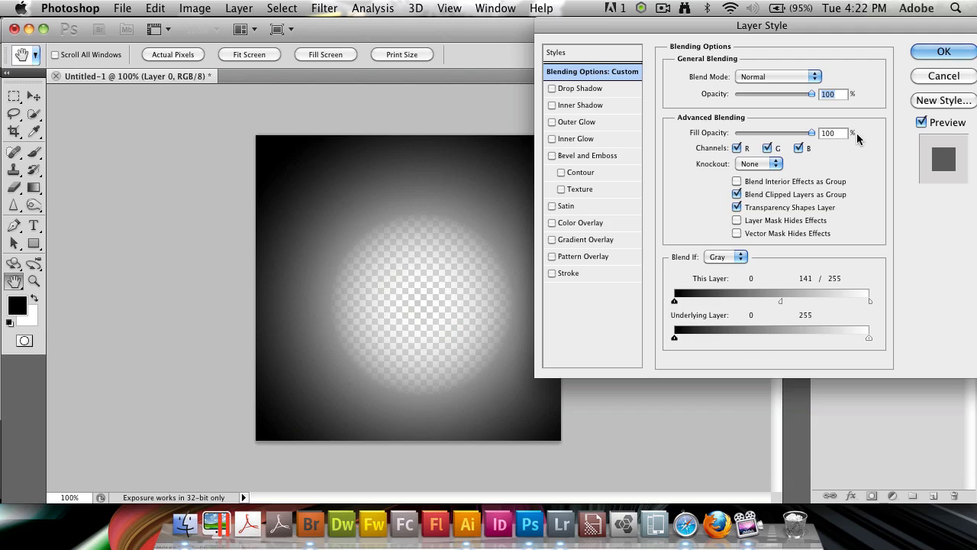
mouse_move(760, 282)
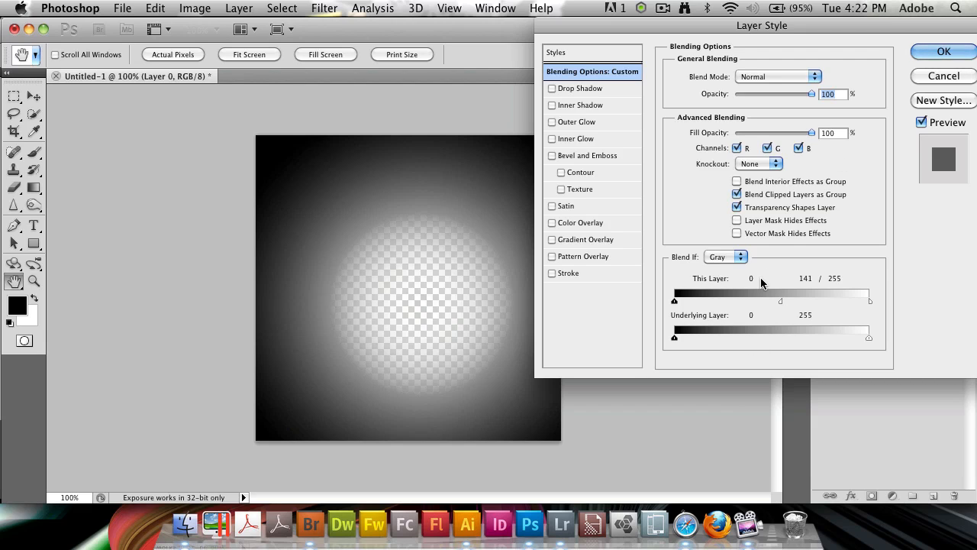
mouse_move(710, 321)
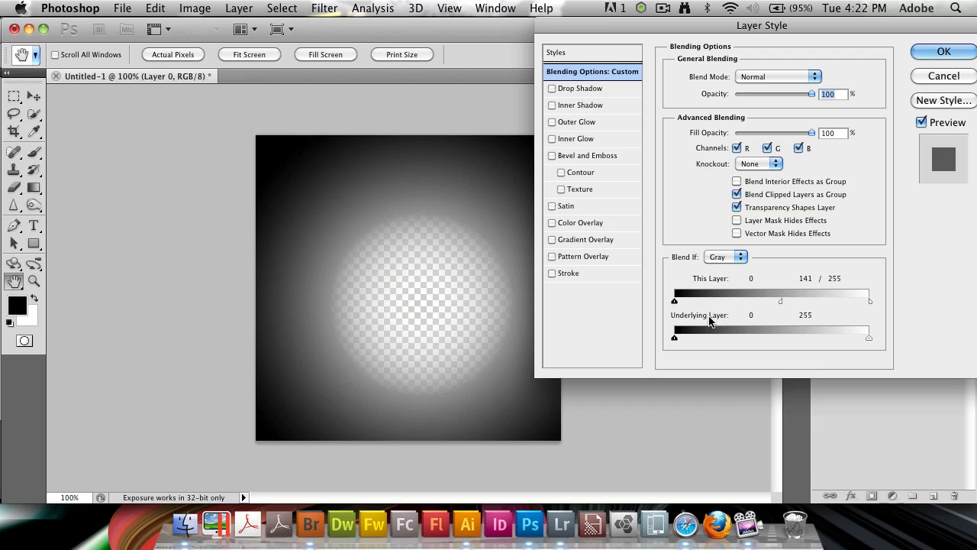
mouse_move(684, 342)
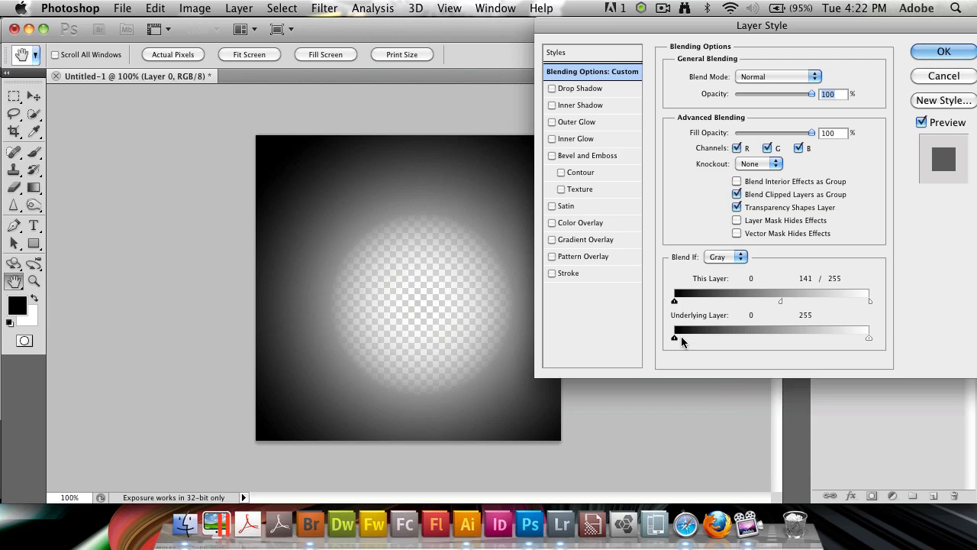
mouse_move(652, 319)
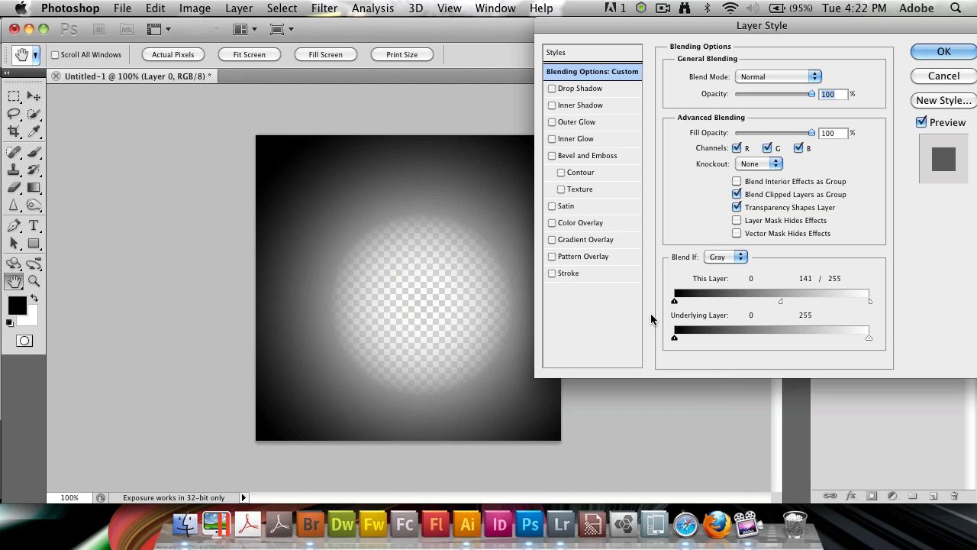